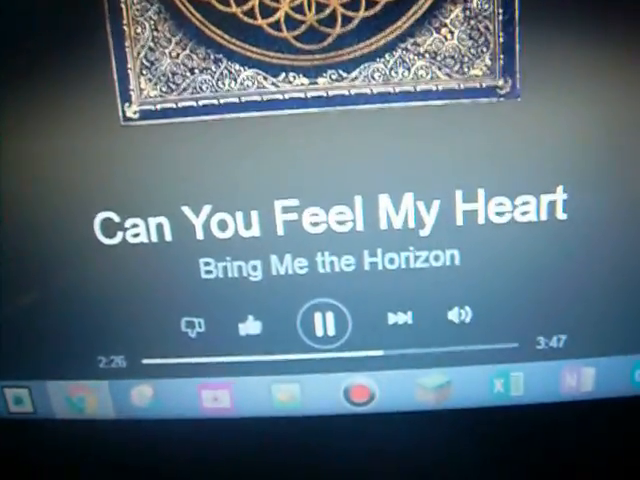
Let Can You Feel My Heart finish so playback advances to Animal I Have Become by Three Days Grace
click(400, 320)
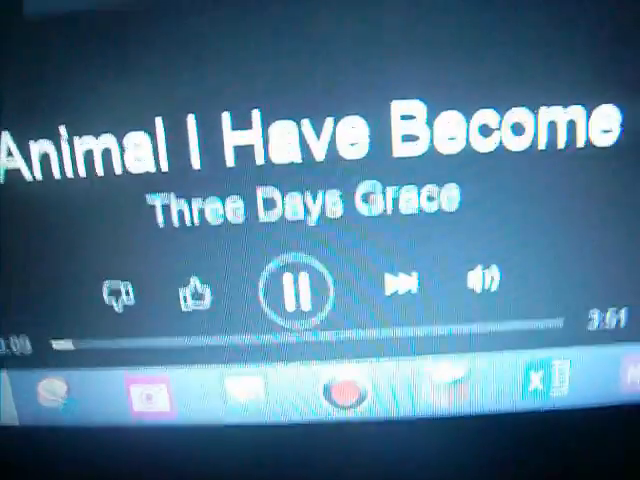